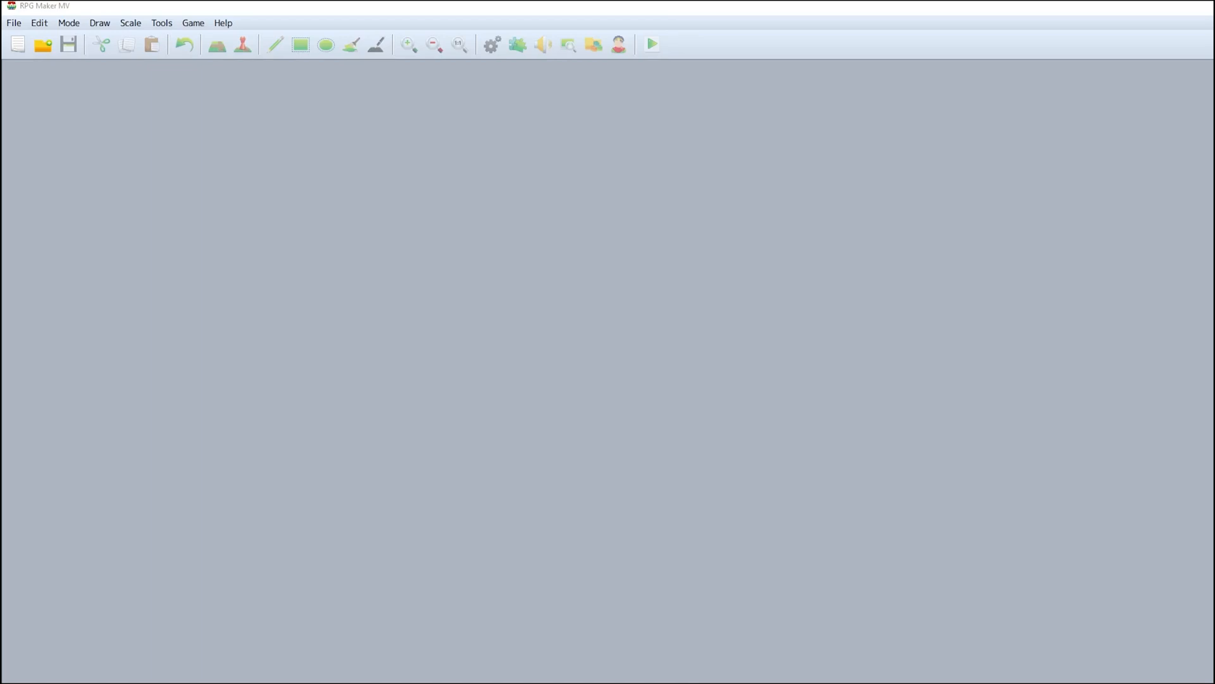
mouse_move(669, 325)
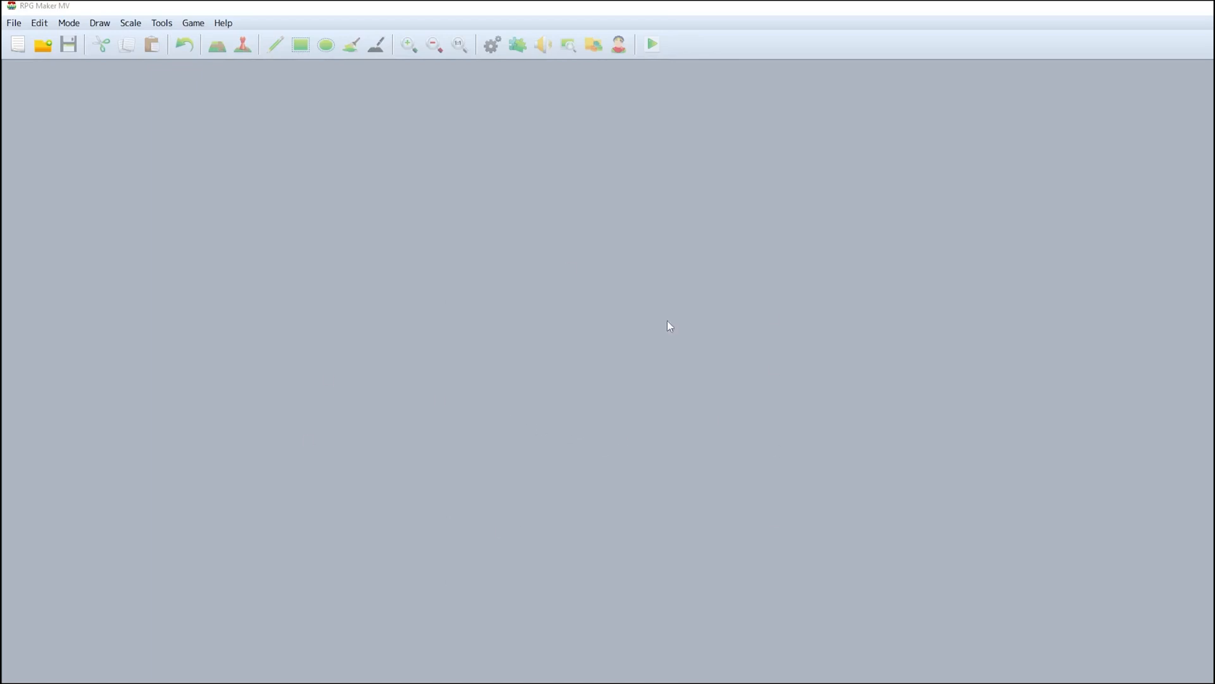
Step: Create a new project named Tutorial in the Games folder and confirm it
left_click(17, 45)
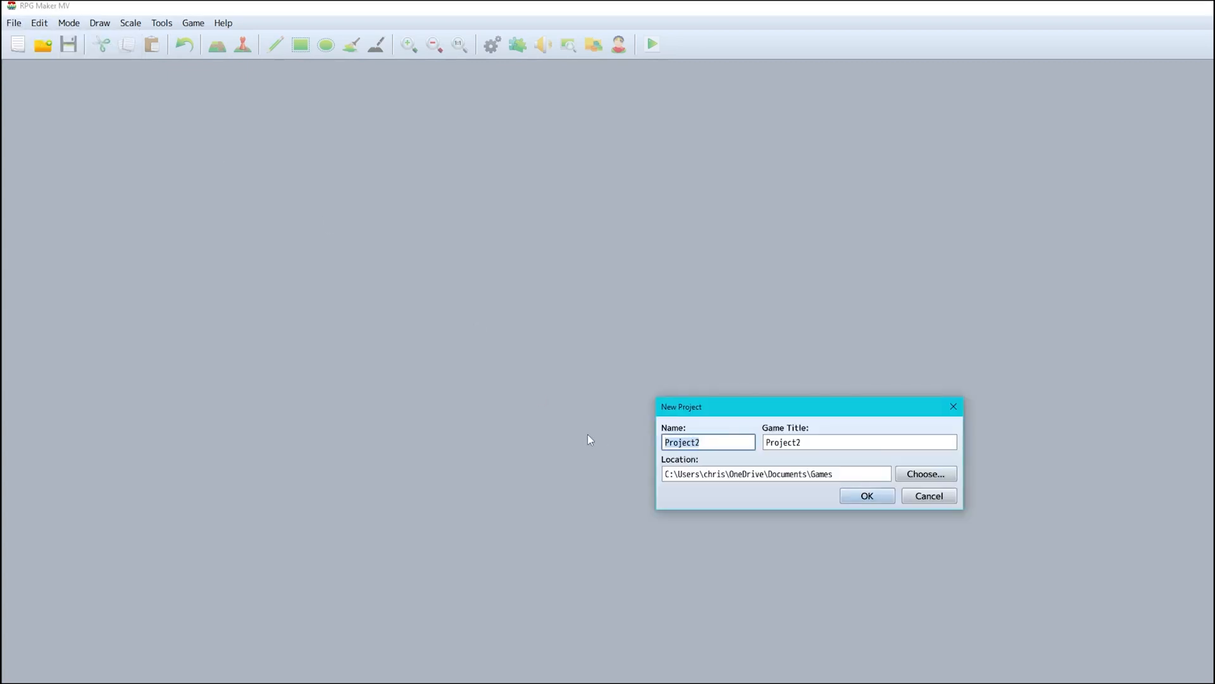
type("Tutorial")
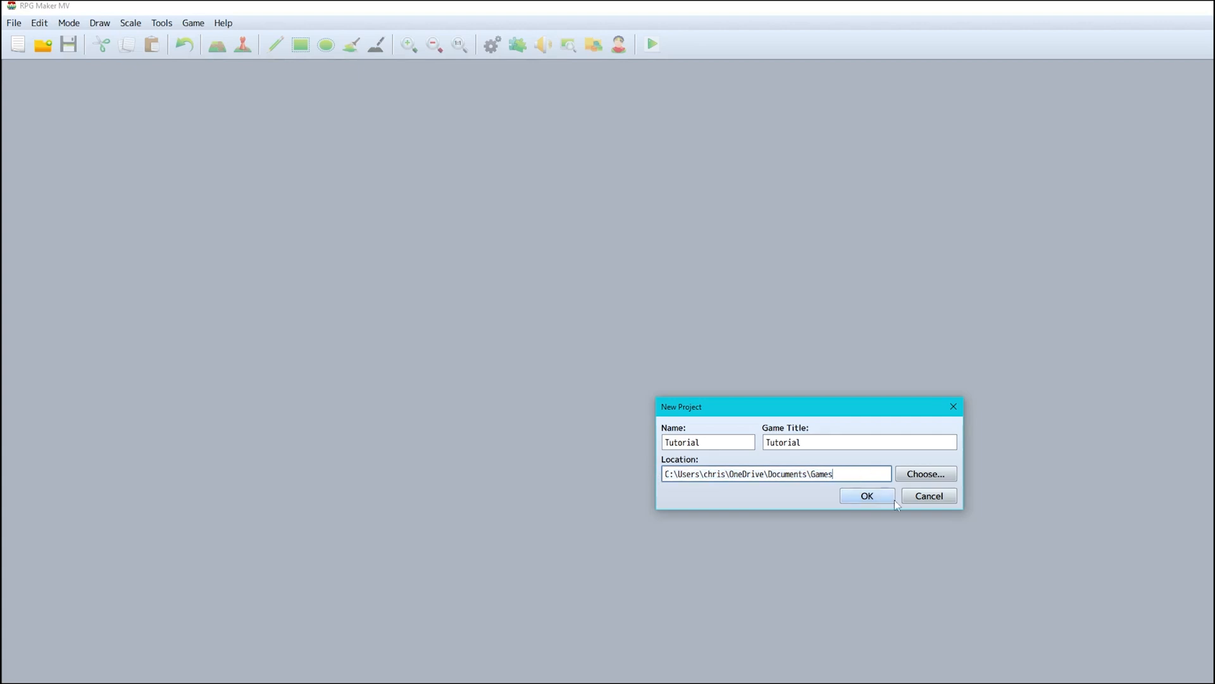
left_click(866, 495)
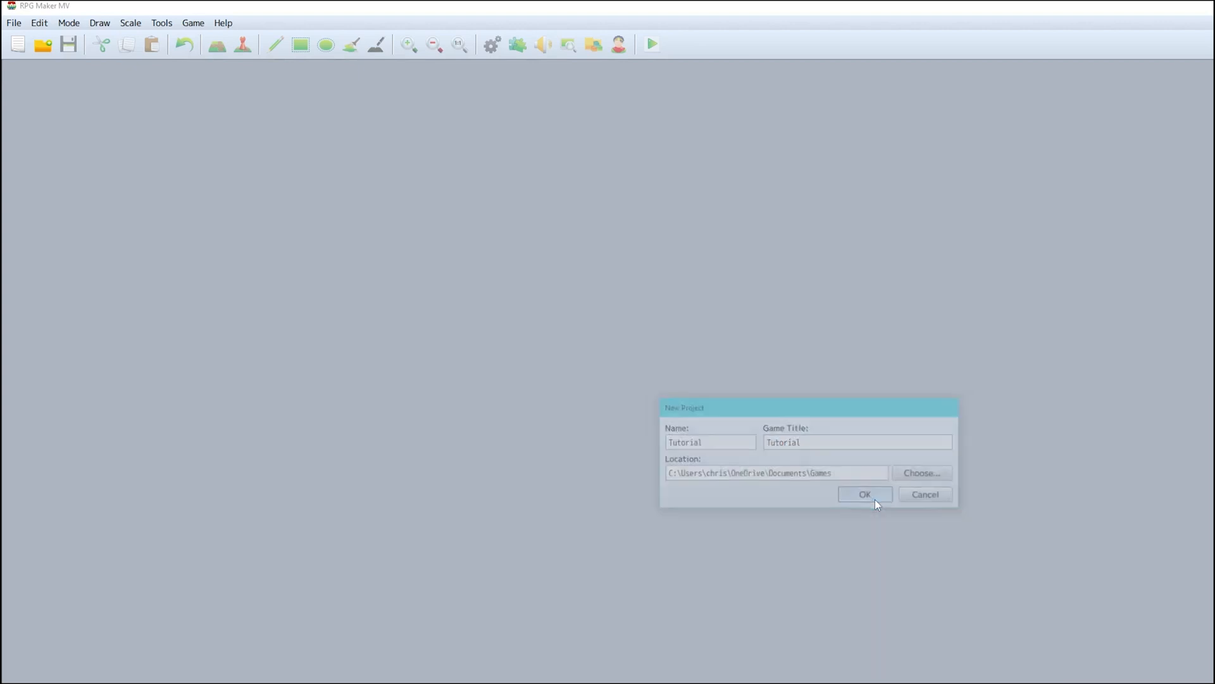
Step: Scroll down through the Pokémon sprite grid on sprites.pmdcollab.org to browse entries
left_click(864, 494)
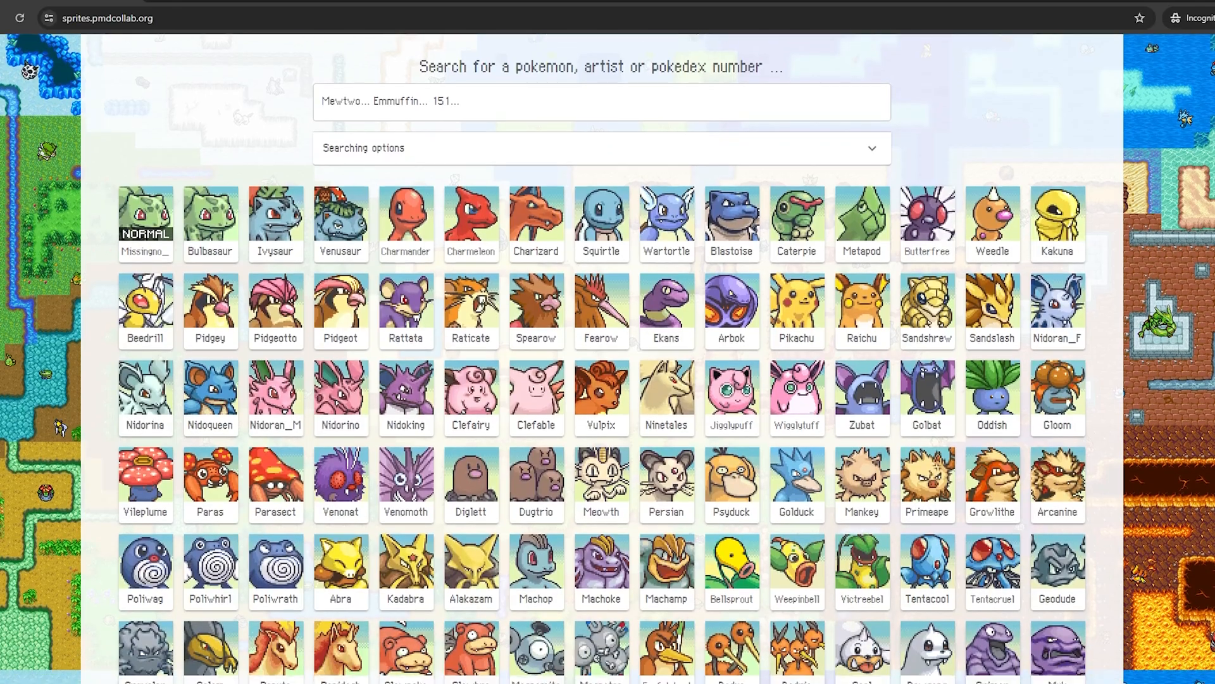
scroll("down", 3)
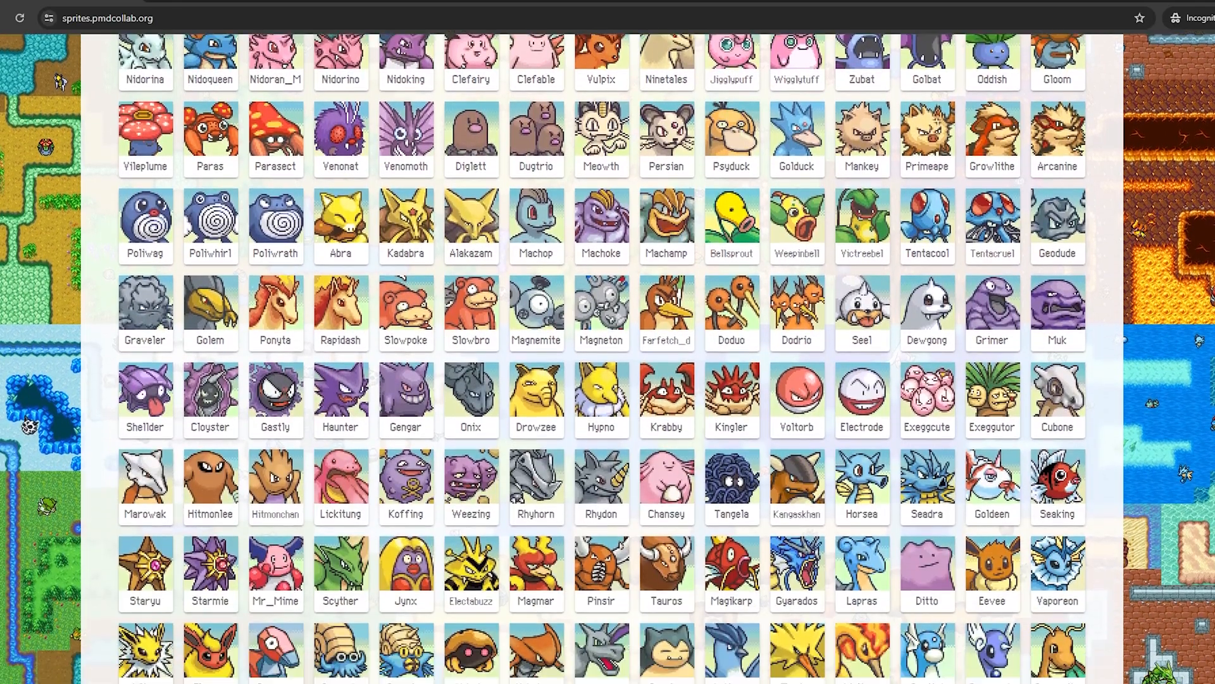
scroll("down", 3)
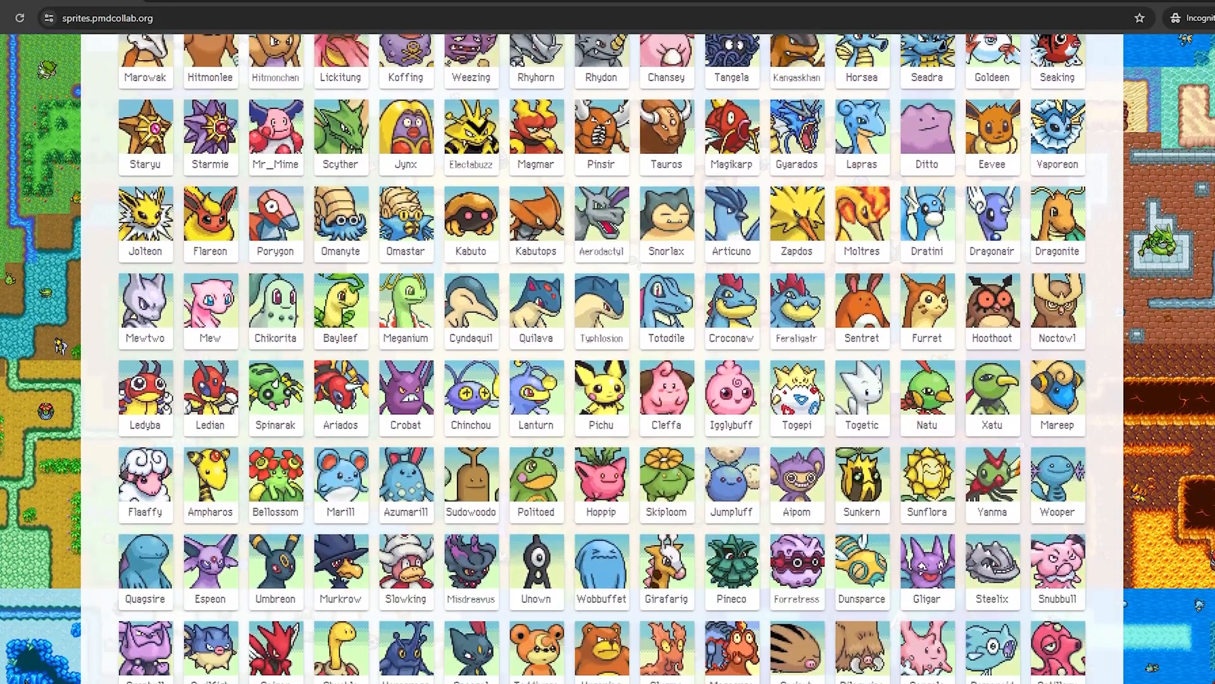
scroll("down", 3)
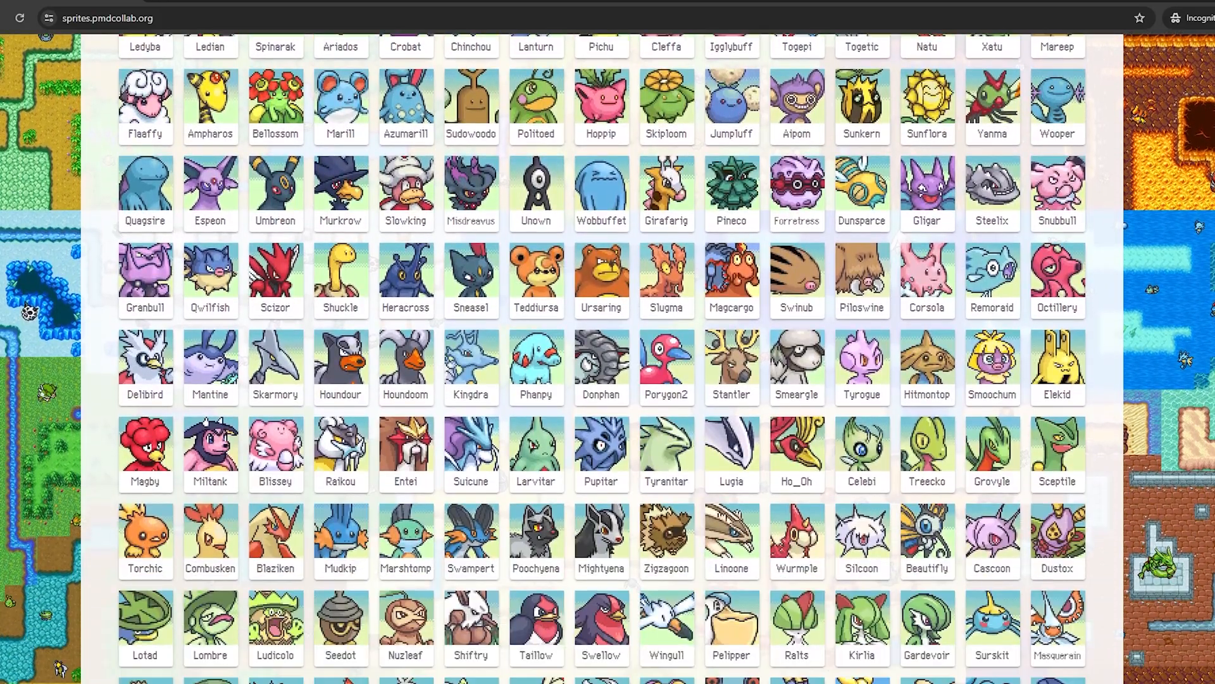
scroll("down", 3)
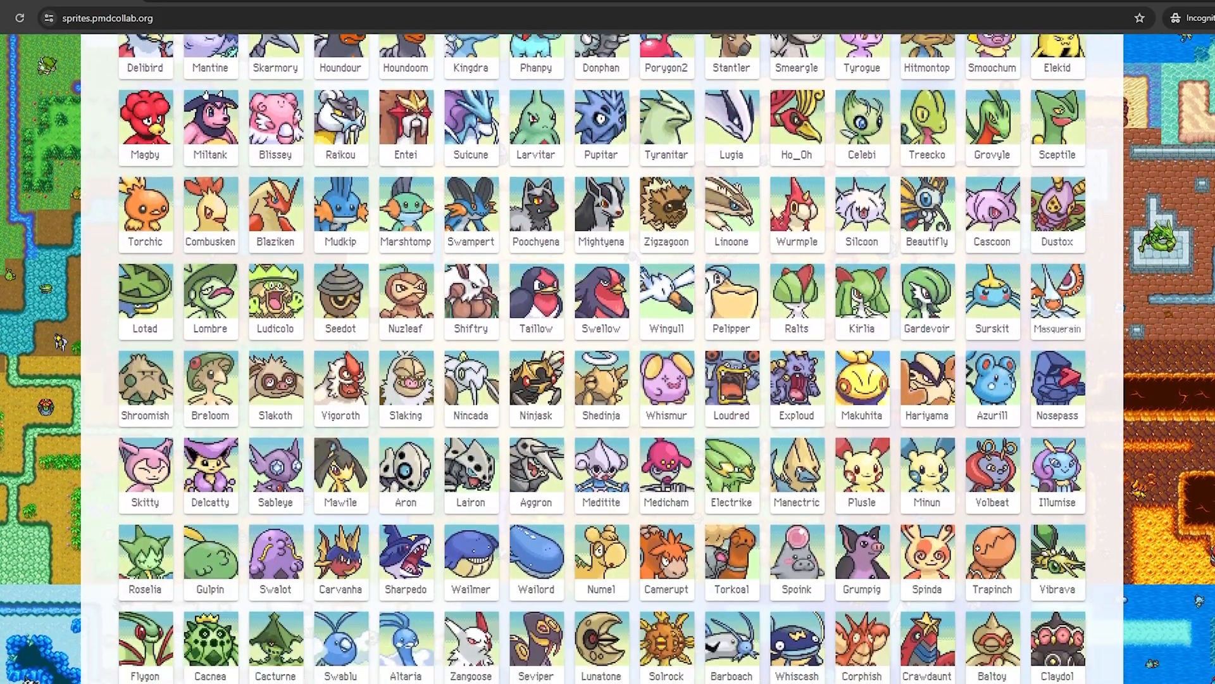
scroll("down", 3)
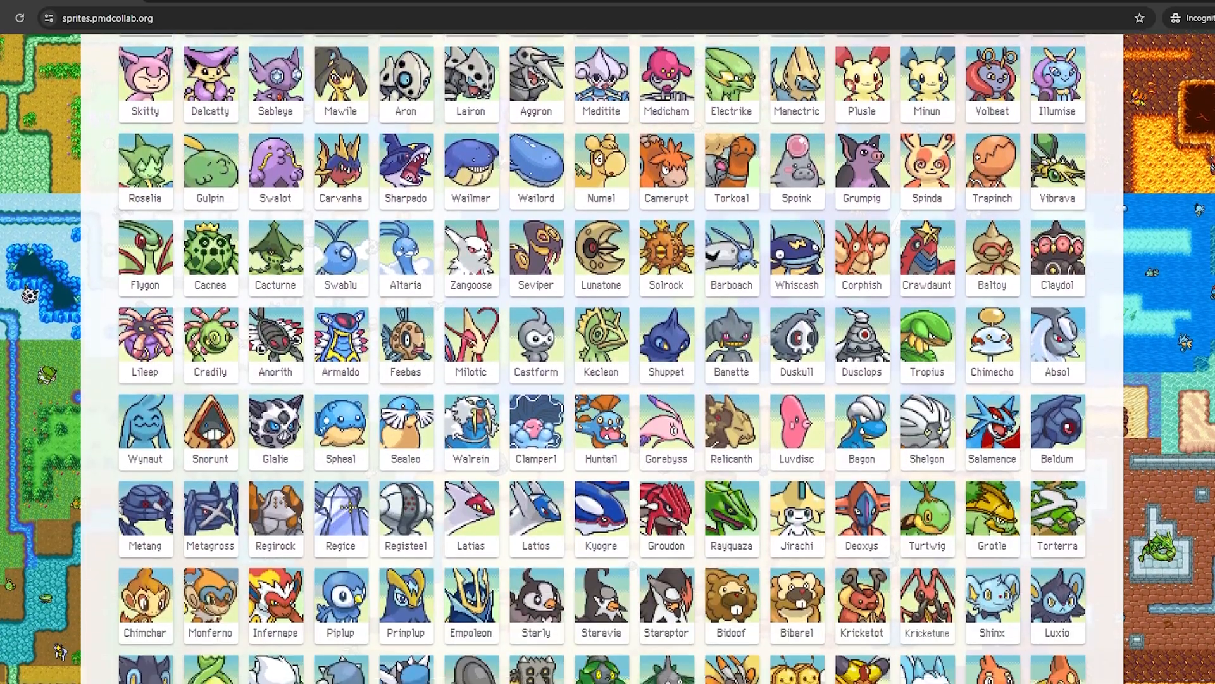
scroll("down", 3)
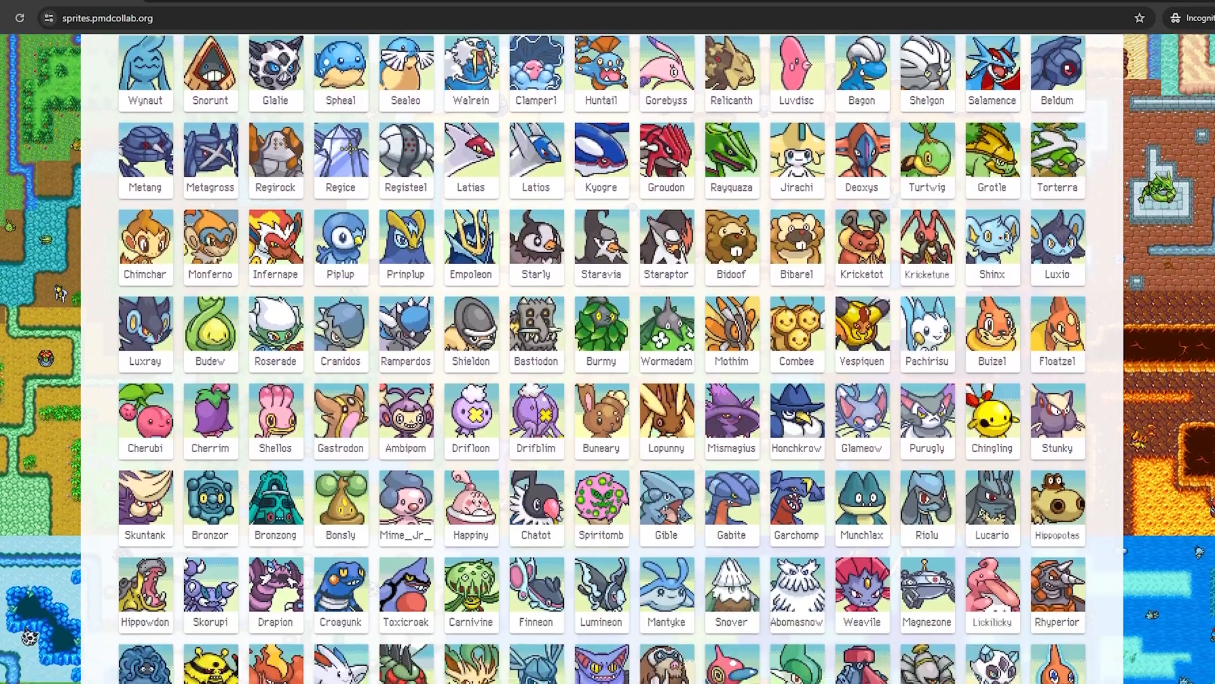
scroll("down", 3)
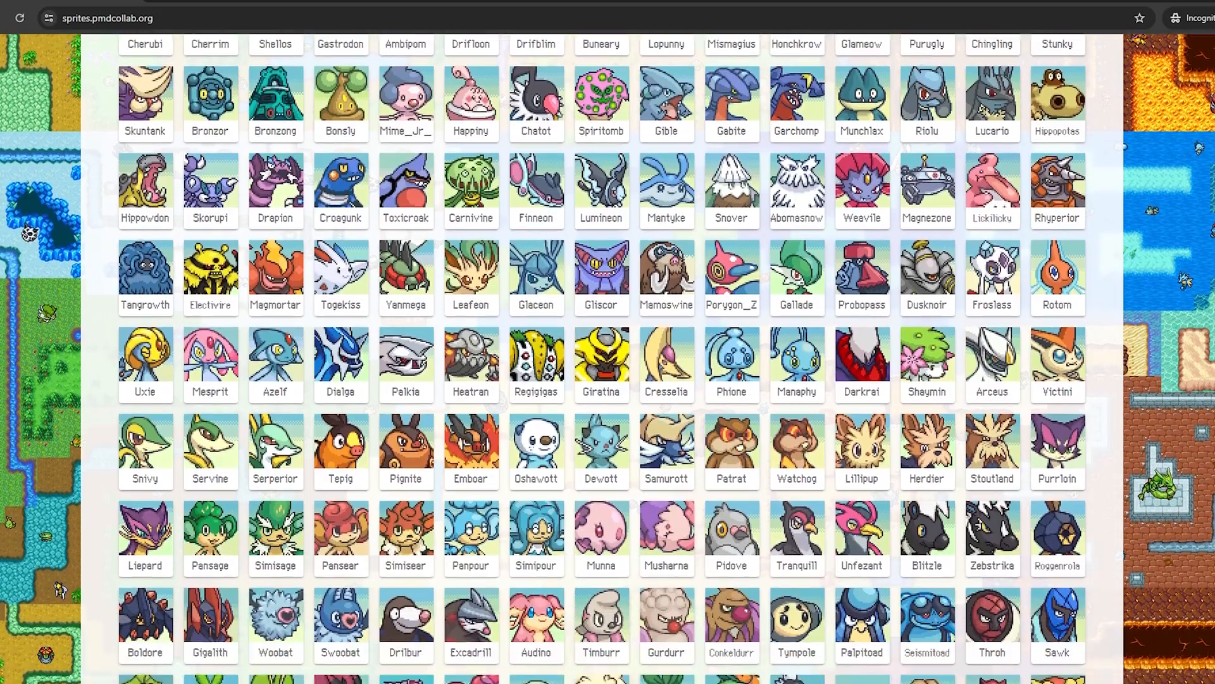
scroll("down", 3)
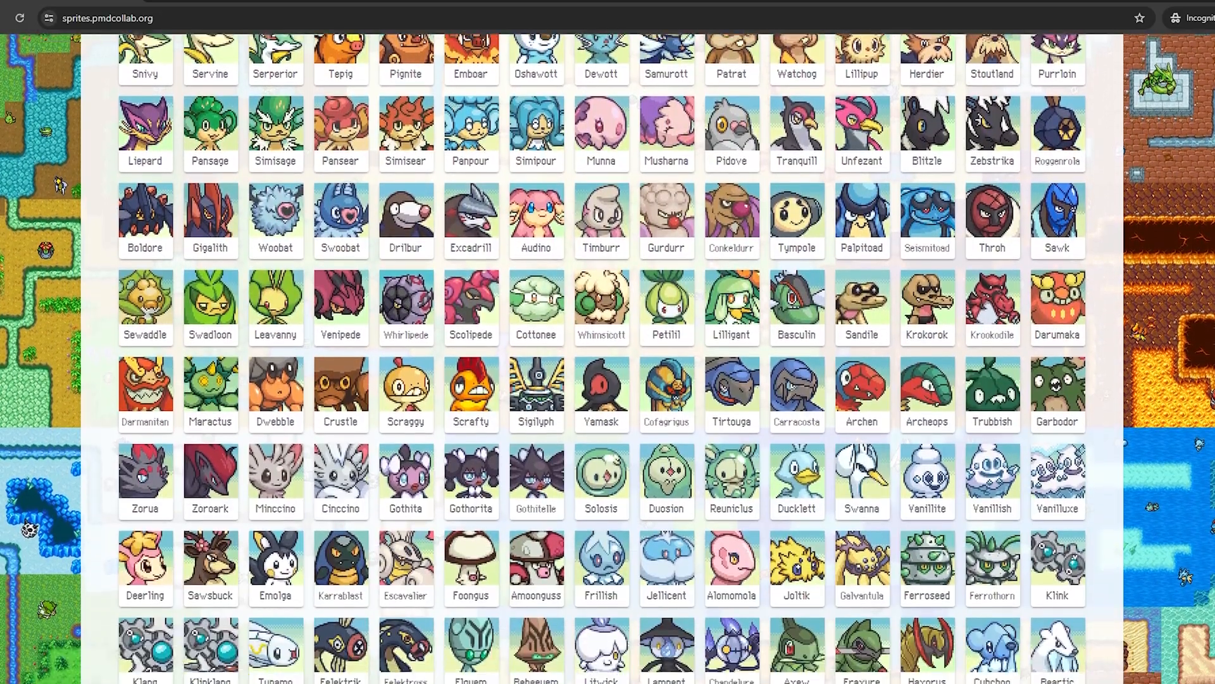
scroll("down", 3)
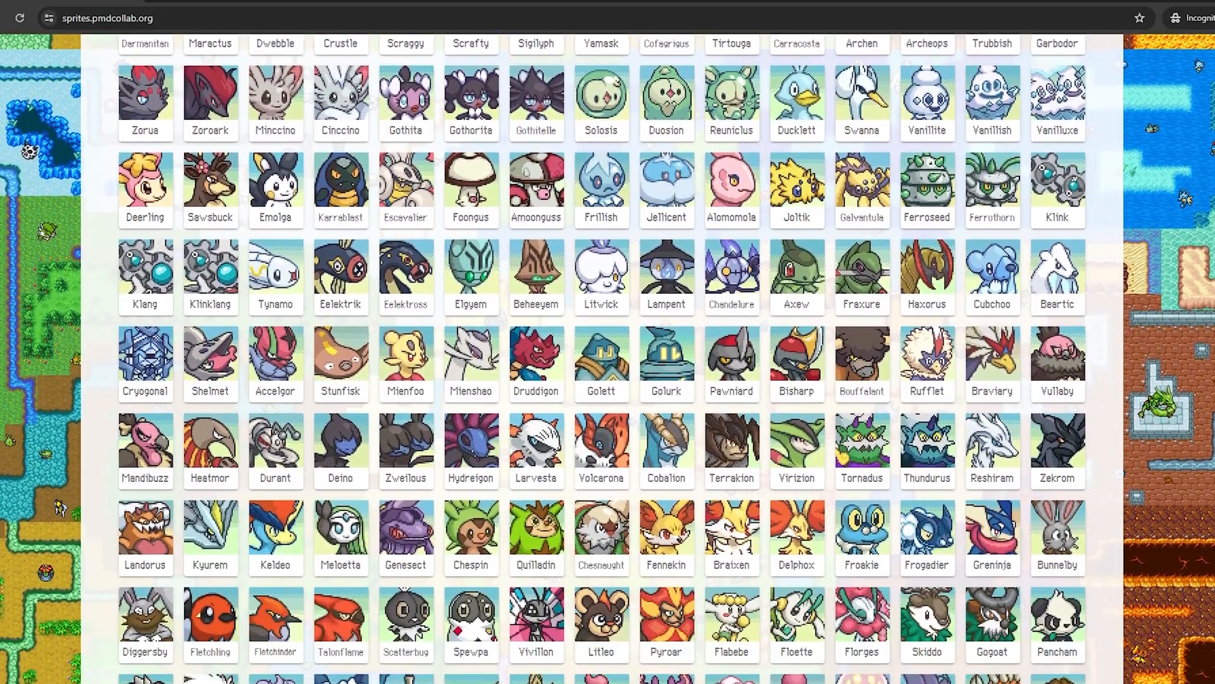
scroll("down", 3)
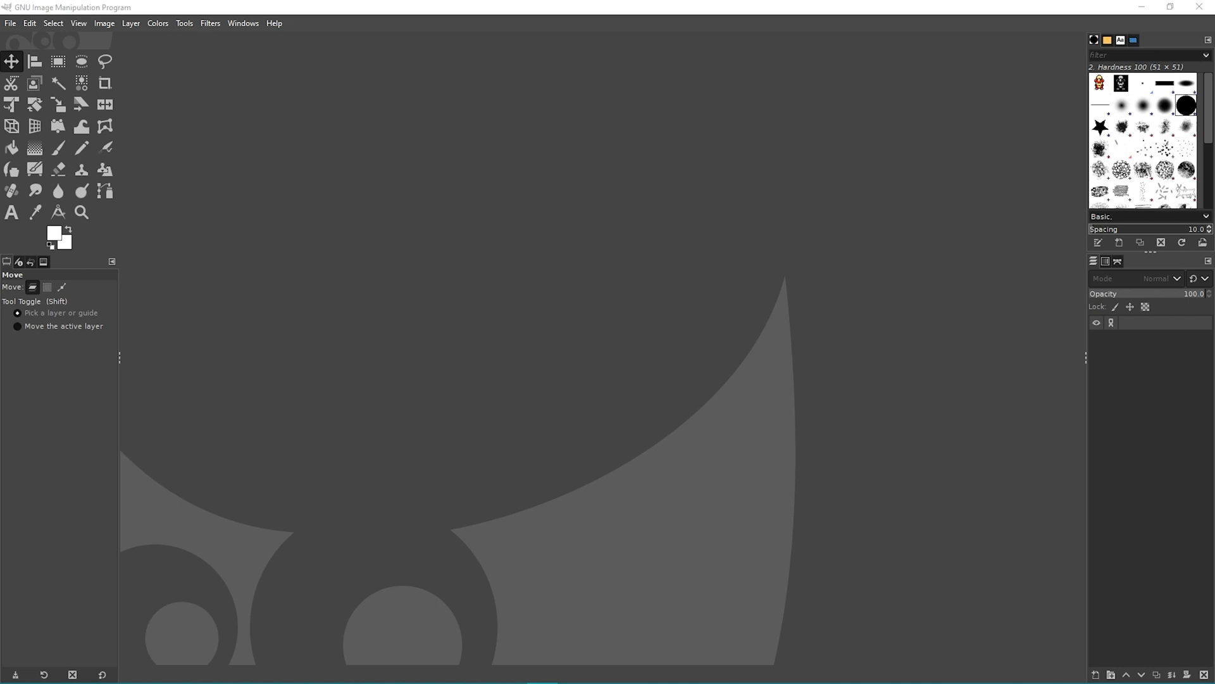
Step: Load Walk-Anim.png and the other Mudkip animation sheets from Downloads/sprite/Mudkip Anim
left_click(10, 23)
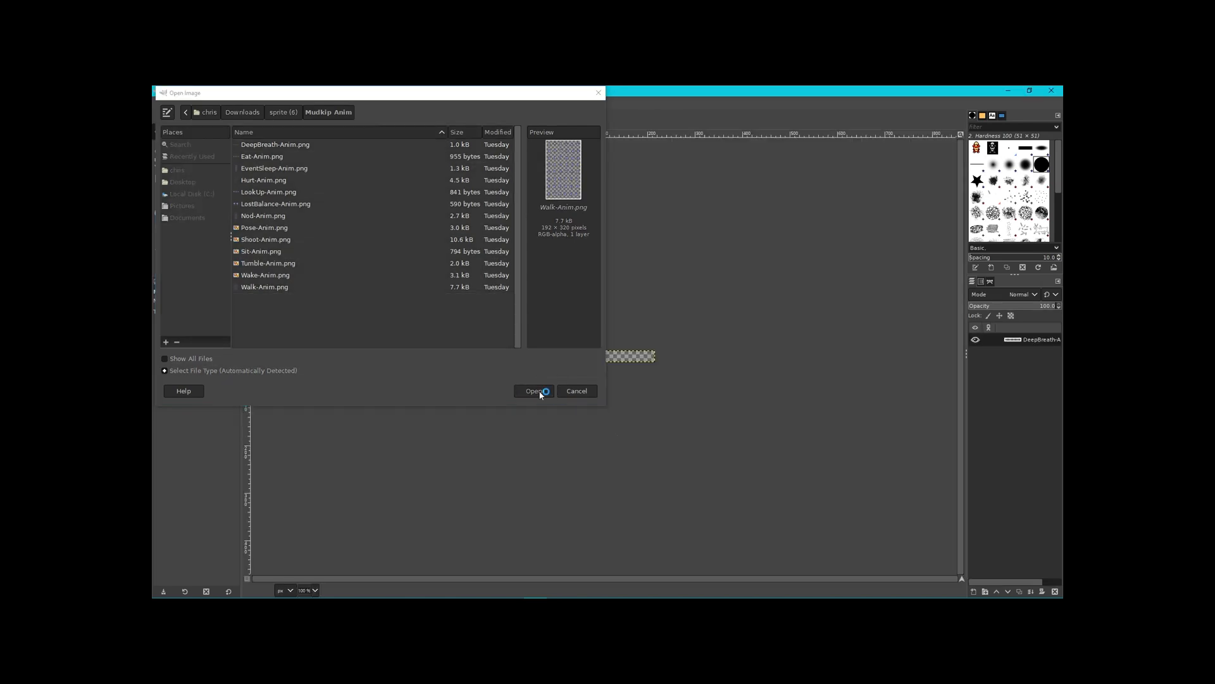
left_click(534, 390)
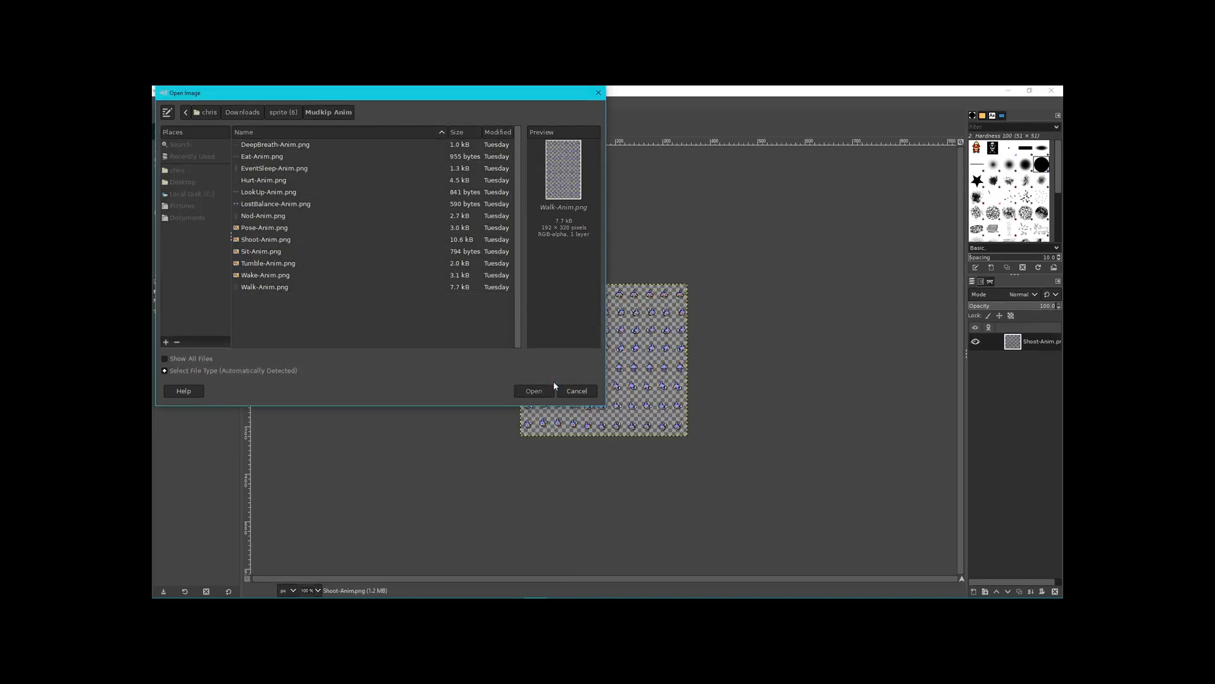
left_click(533, 391)
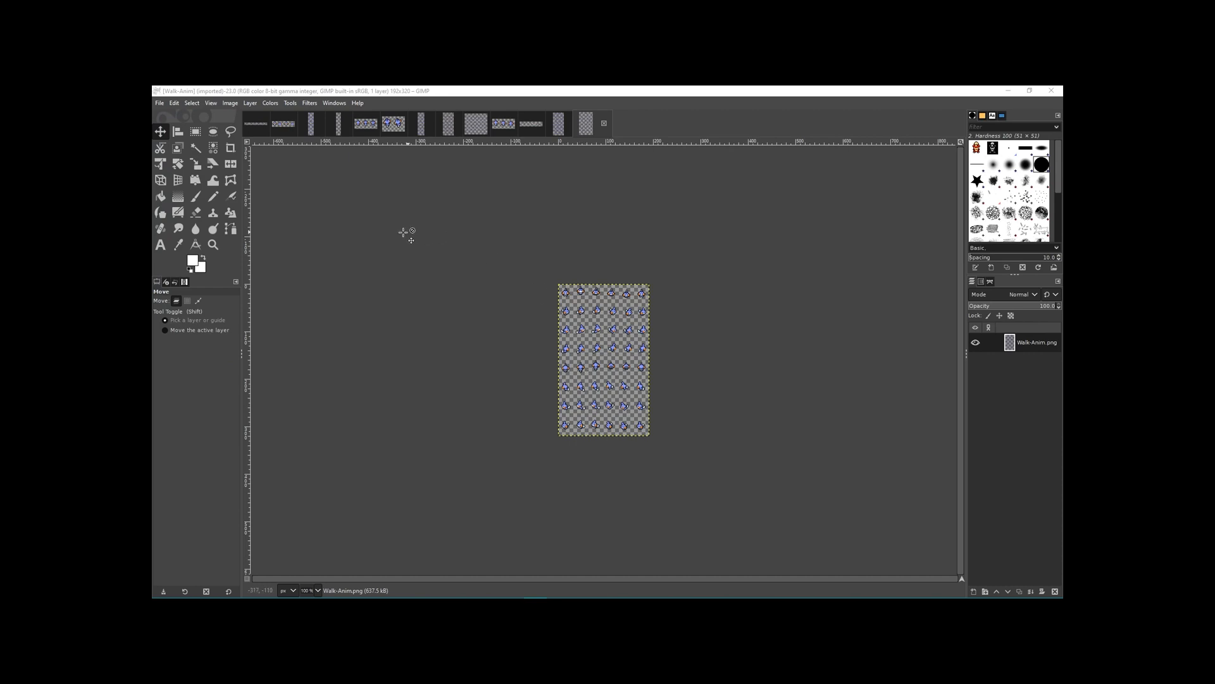
left_click(614, 124)
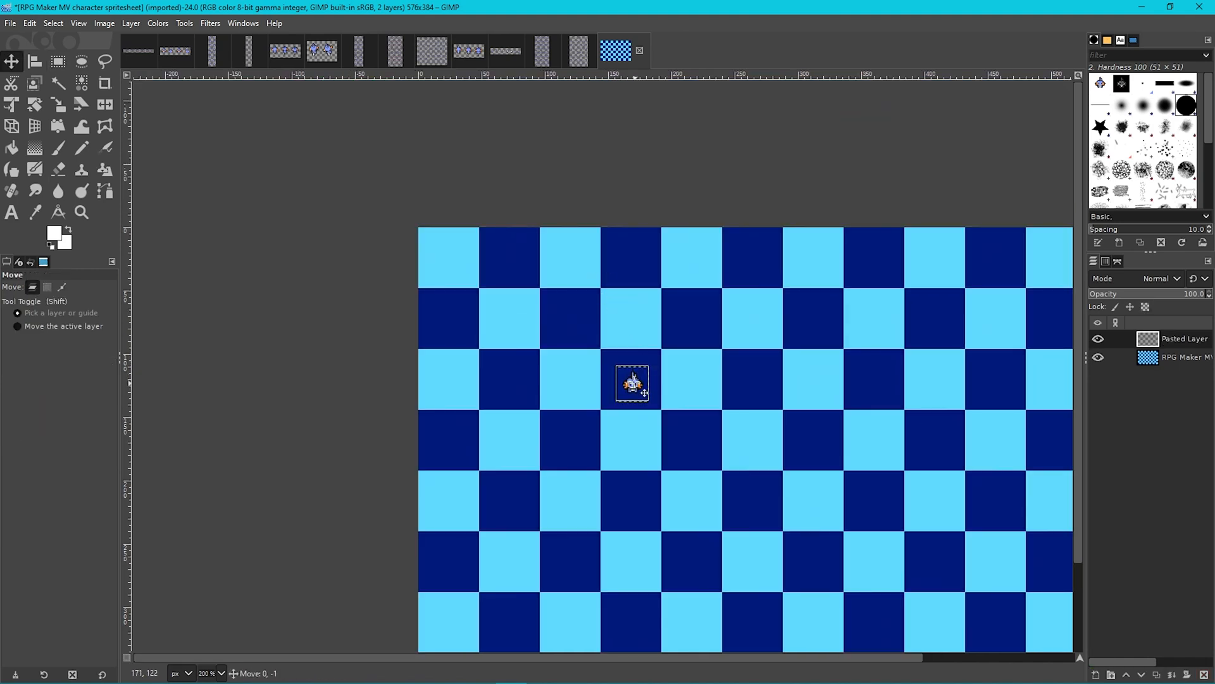
Step: Move the pasted Mudkip sprite into the top-left template cell, then switch to Mudkip.png
left_click_drag(633, 385, 448, 259)
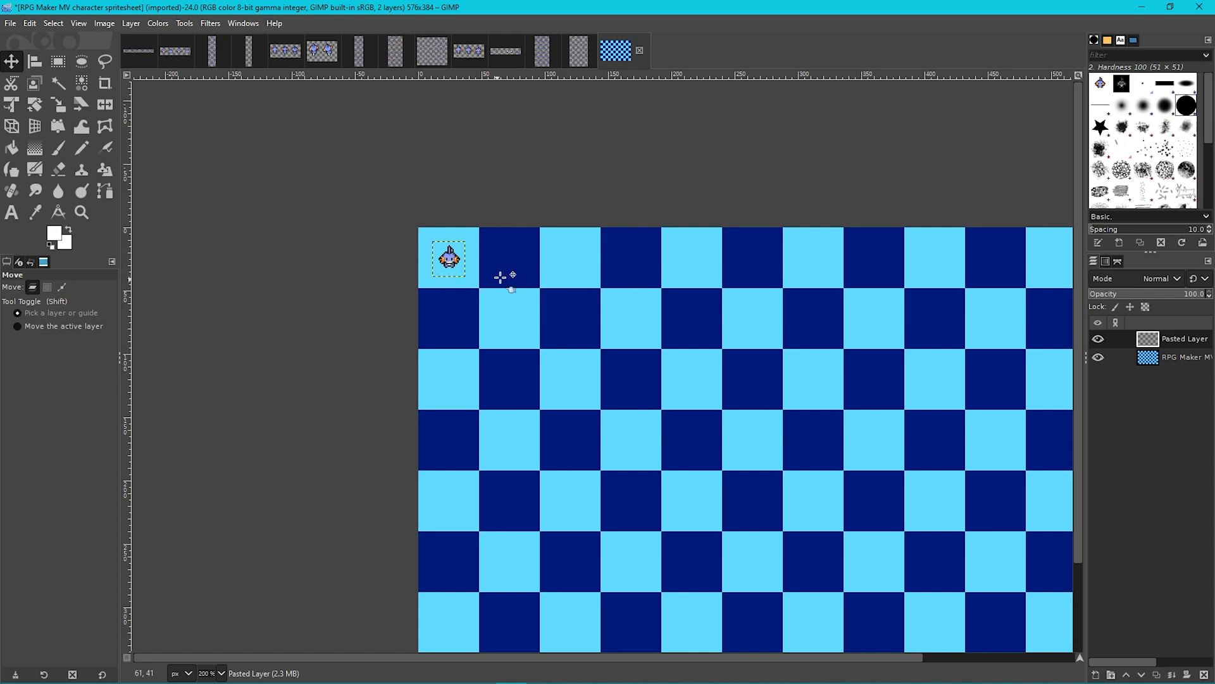
left_click(10, 23)
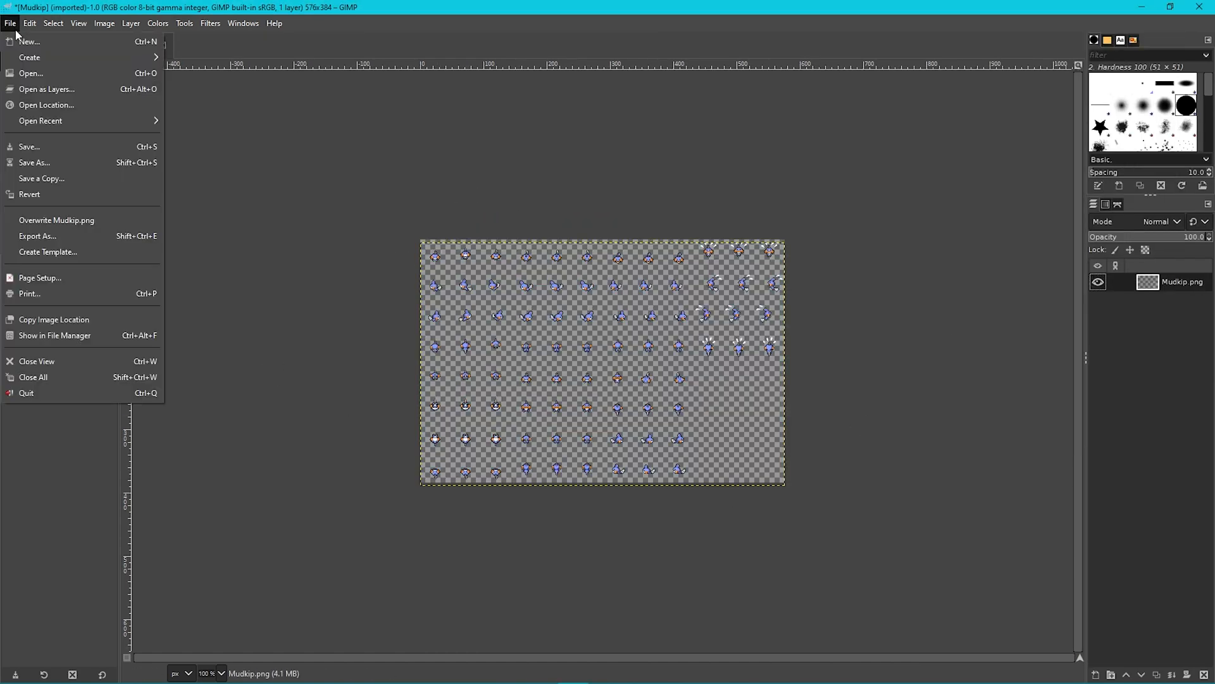
left_click(37, 235)
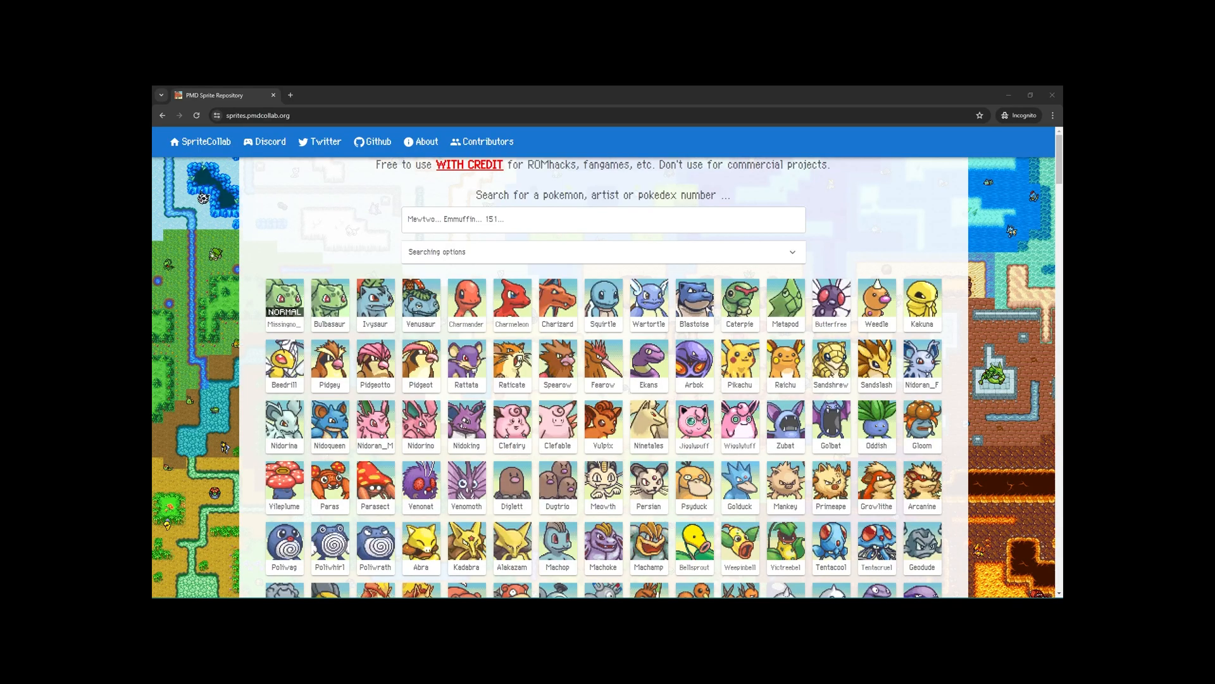
scroll("down", 3)
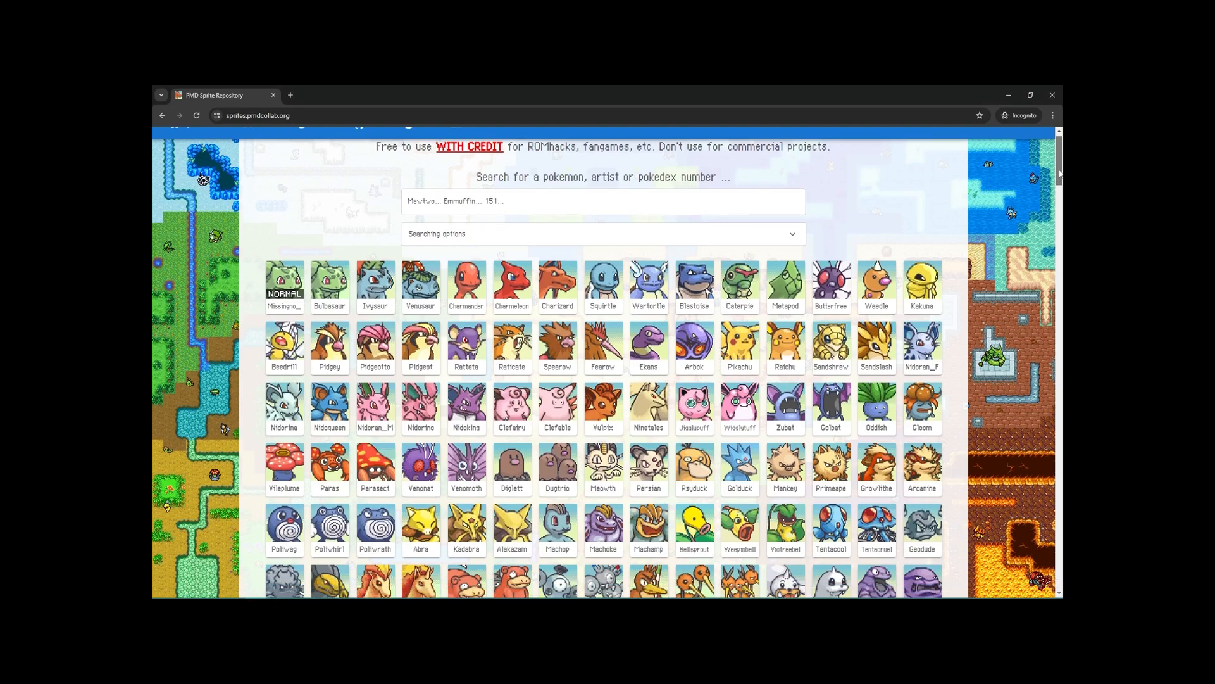
scroll("down", 3)
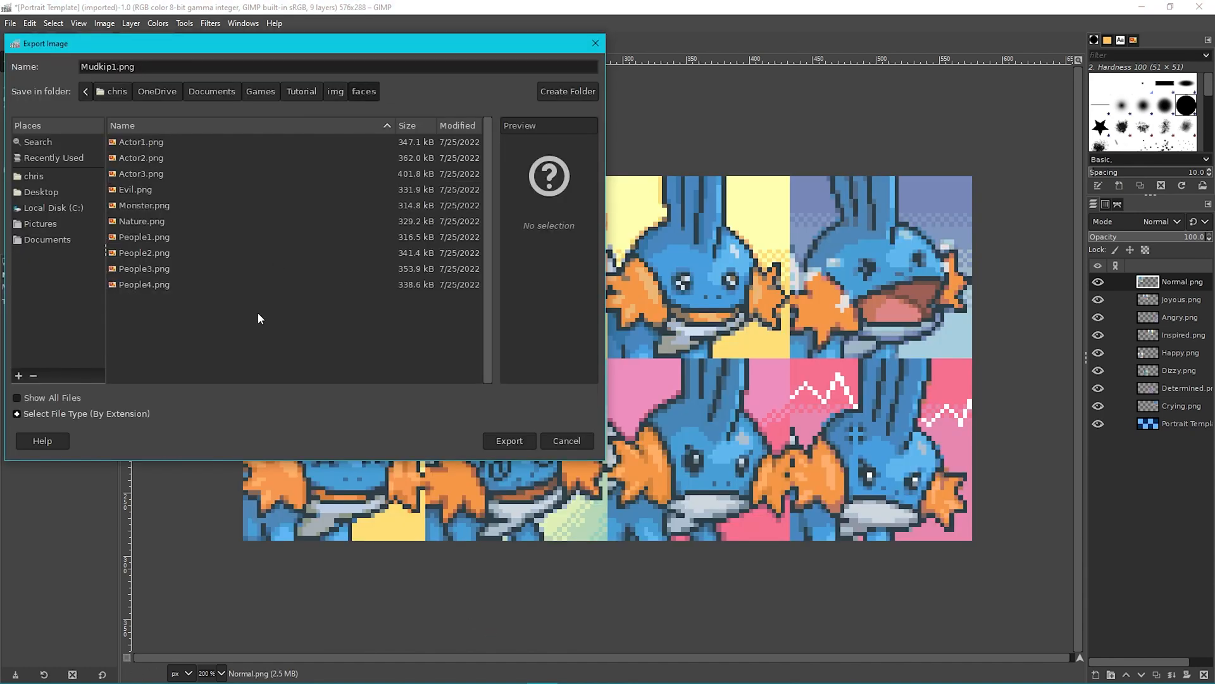
Step: Export the portrait sheet as Mudkip1.png into img/faces with default PNG settings
left_click(508, 440)
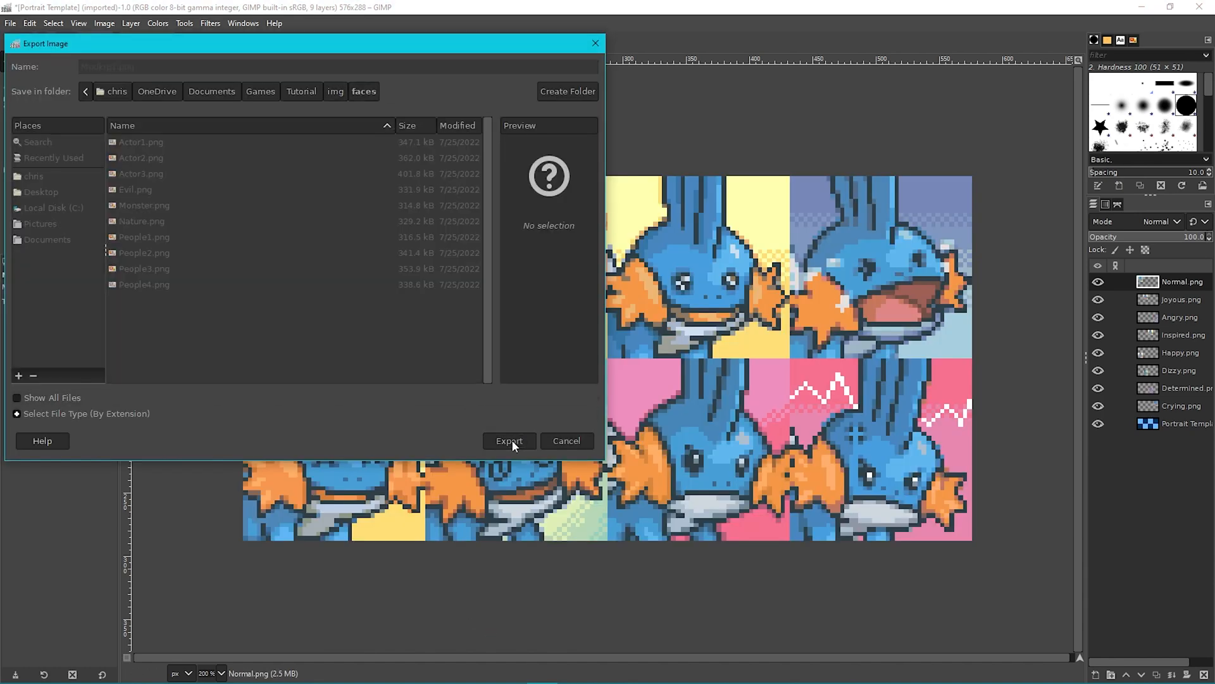
left_click(508, 441)
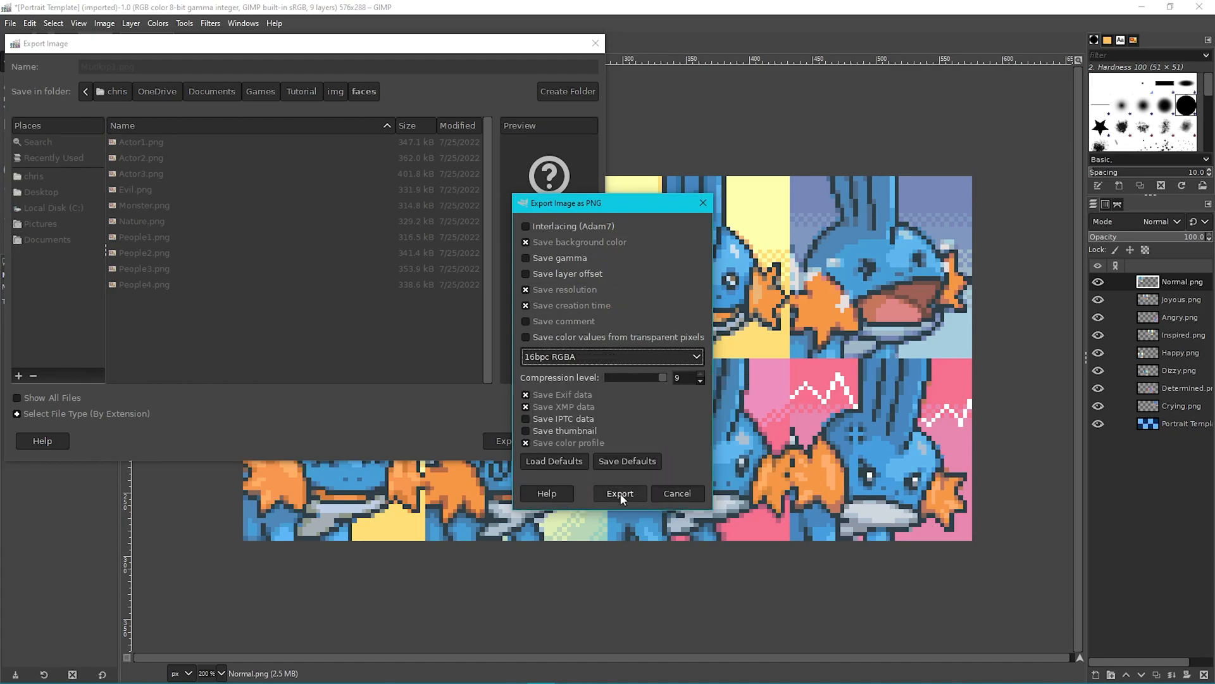
left_click(619, 493)
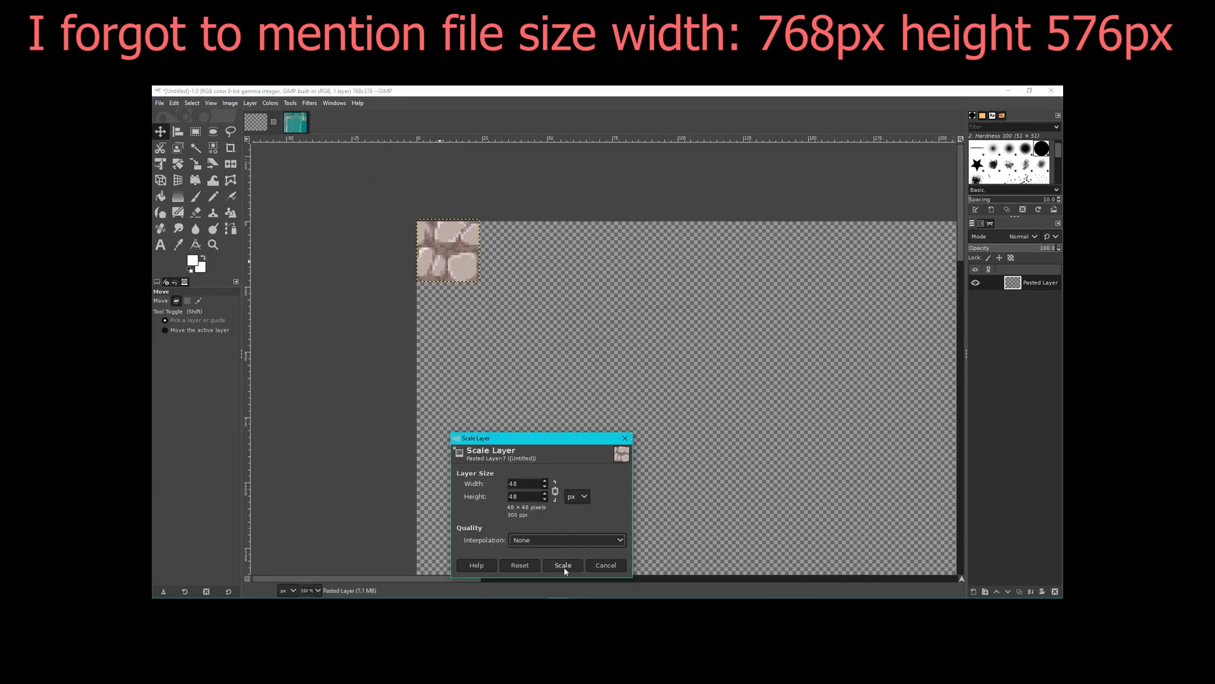
Step: Scale the pasted stone tile layer to 48×48 pixels with no interpolation
left_click(563, 564)
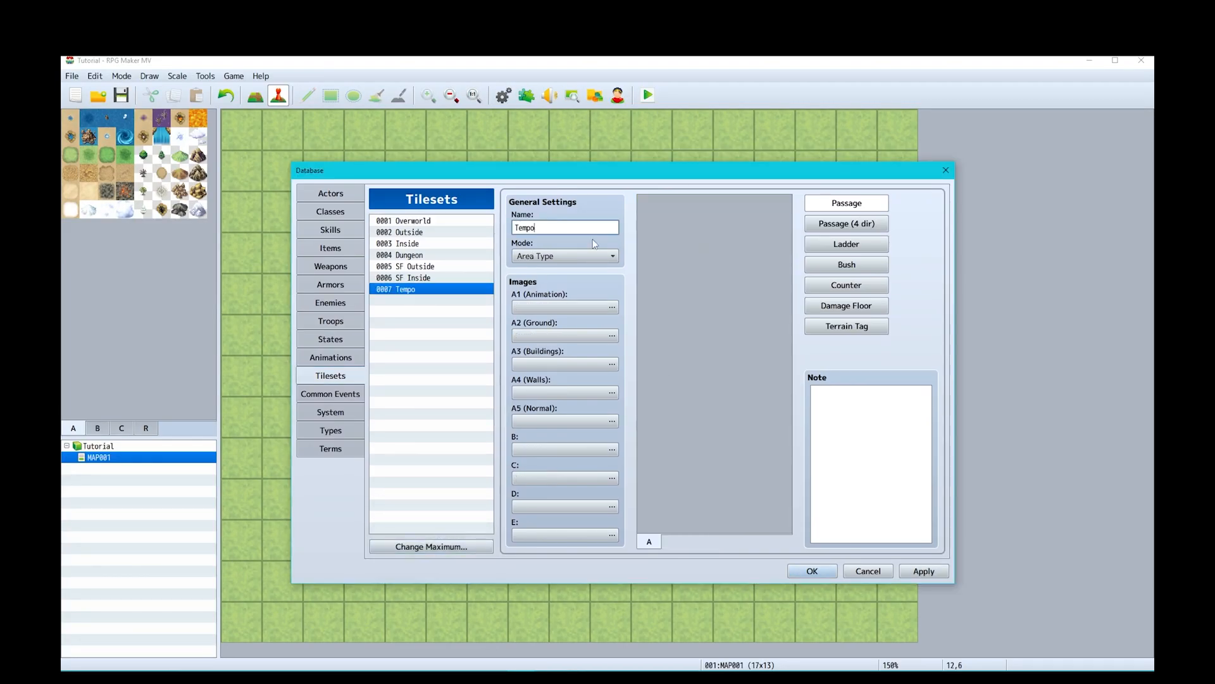
Step: Assign SpireA5 and SpireC images to the Temporal Tower tileset and apply it to MAP001
left_click(611, 307)
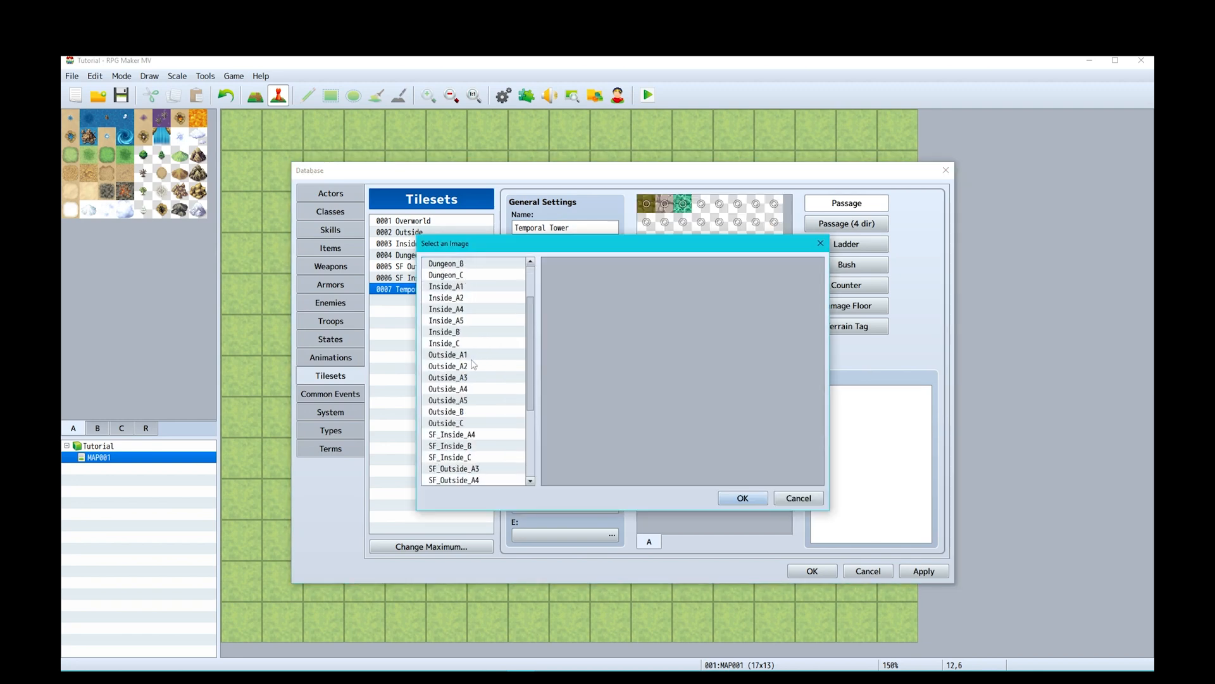
left_click(443, 411)
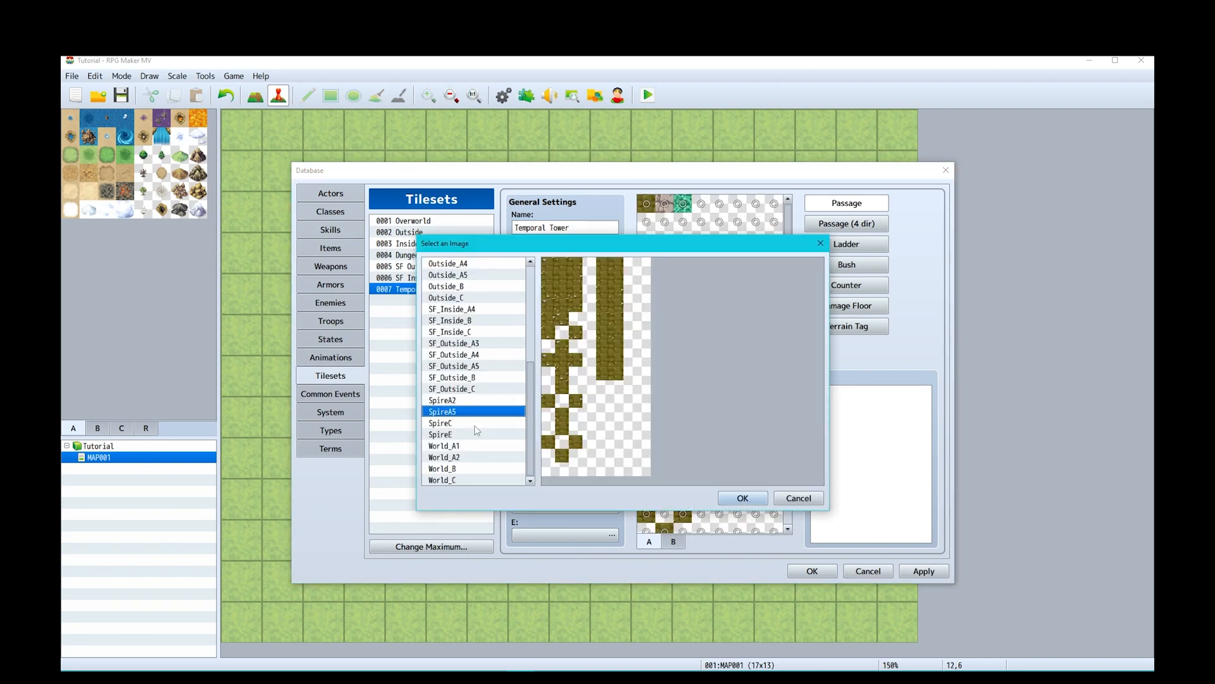
left_click(440, 423)
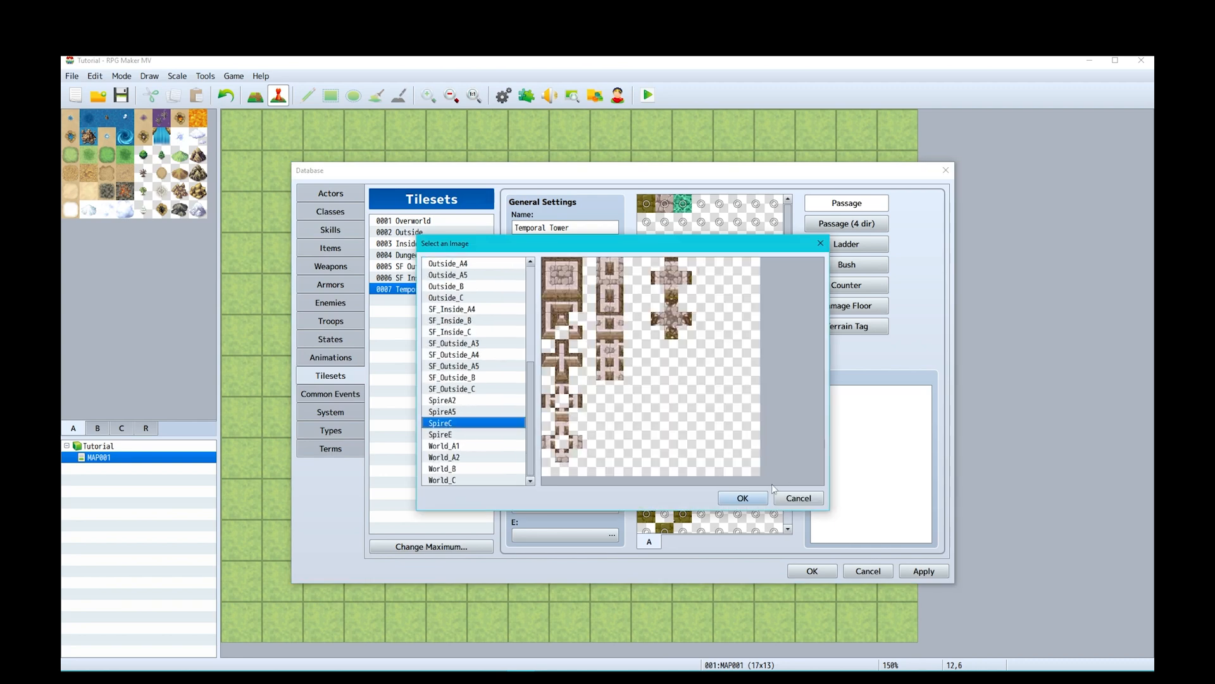
left_click(741, 497)
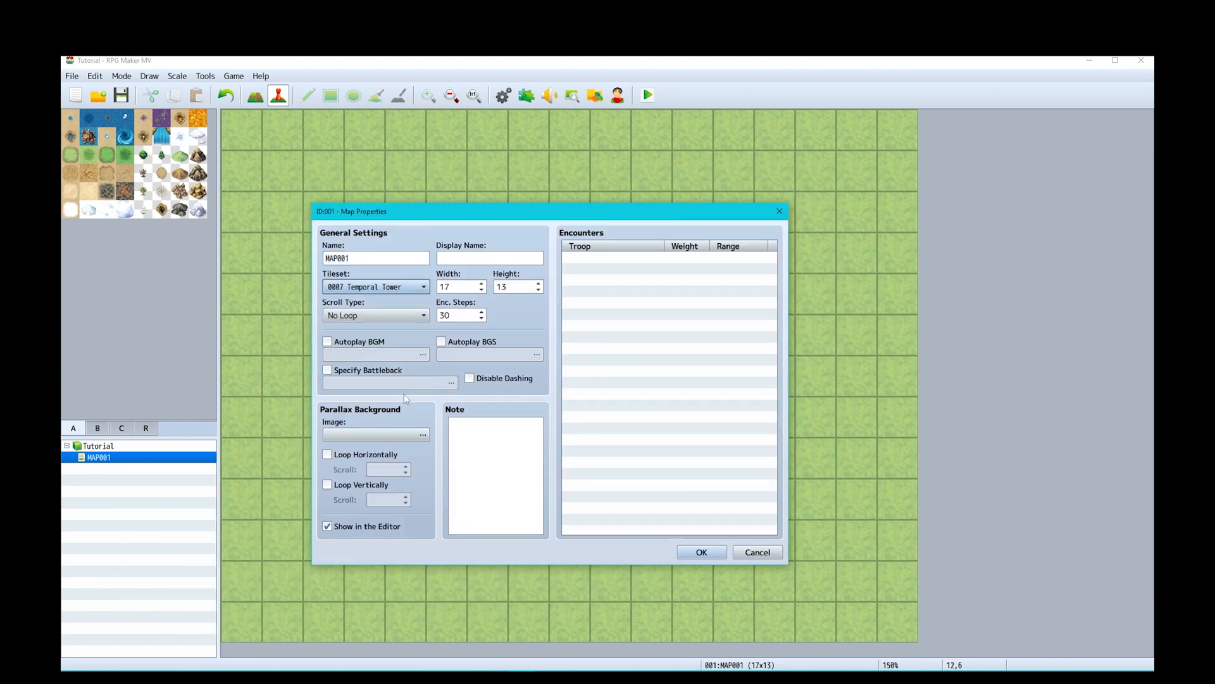
left_click(700, 552)
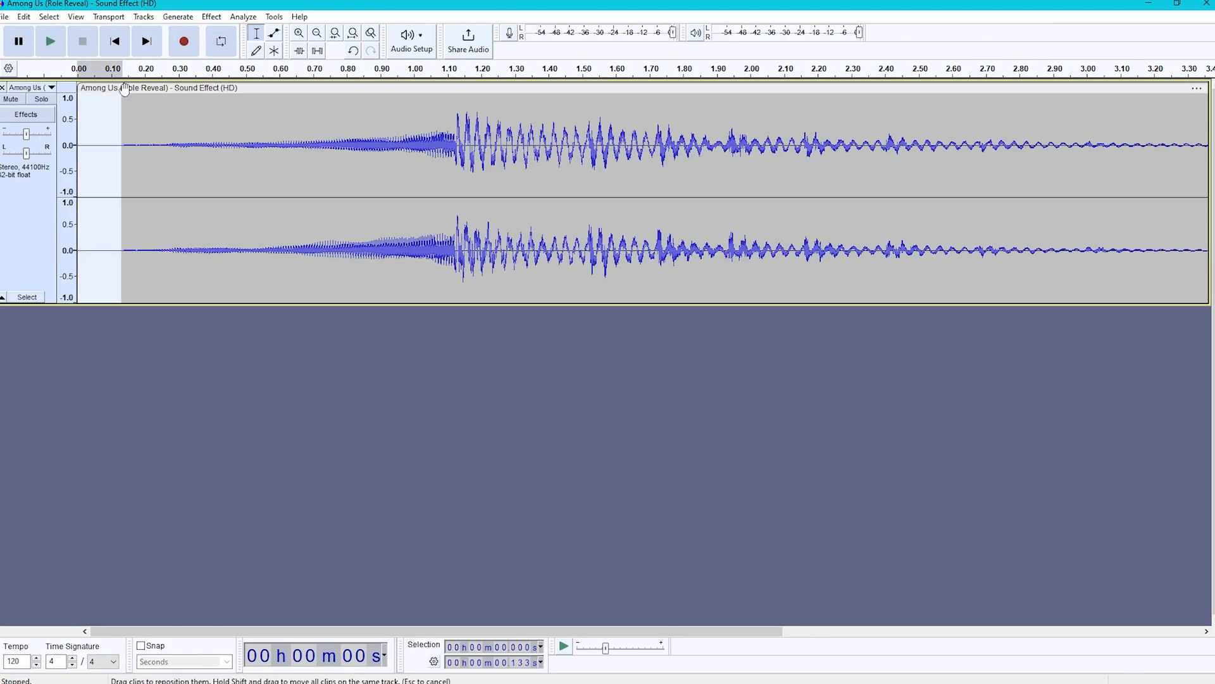
Step: Preview the role-reveal clip, then export it as Ogg Vorbis into the project's audio\se folder
left_click(49, 41)
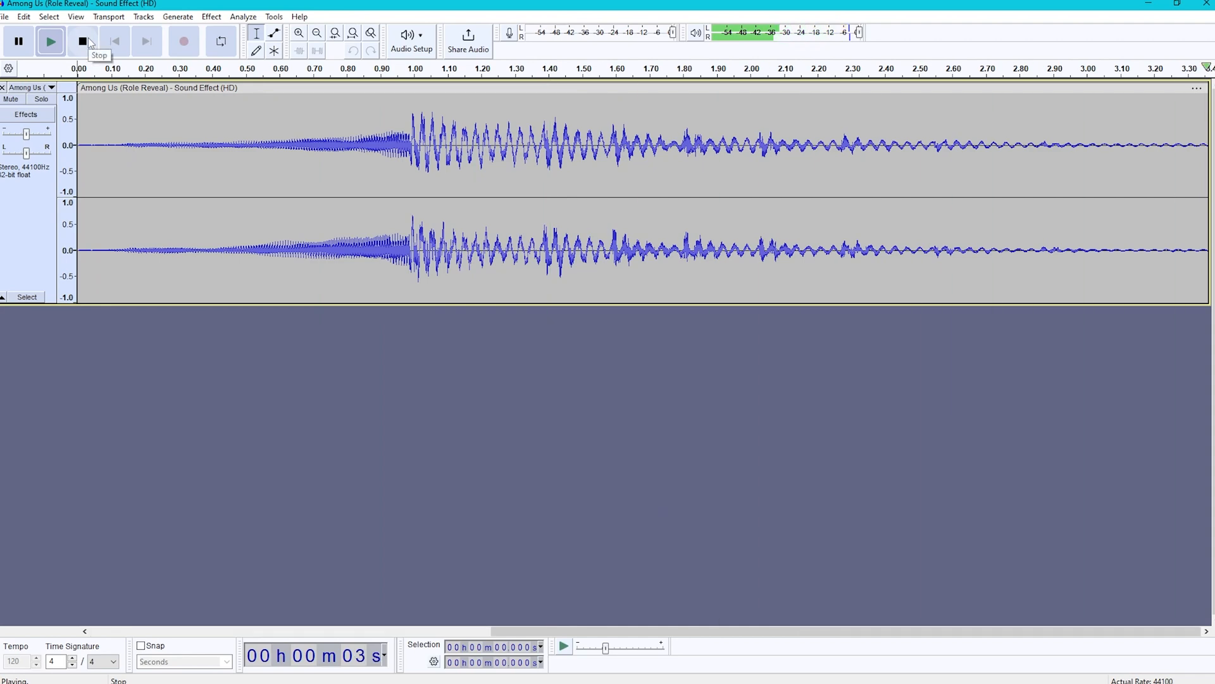
left_click(82, 41)
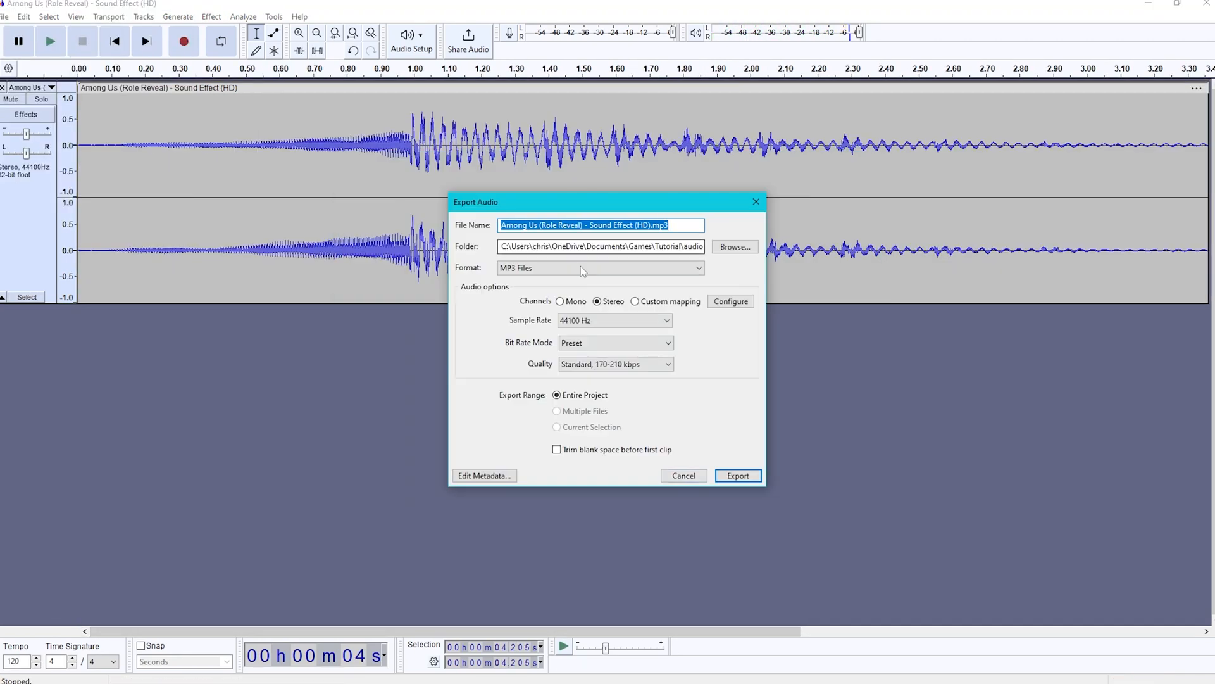
left_click(599, 267)
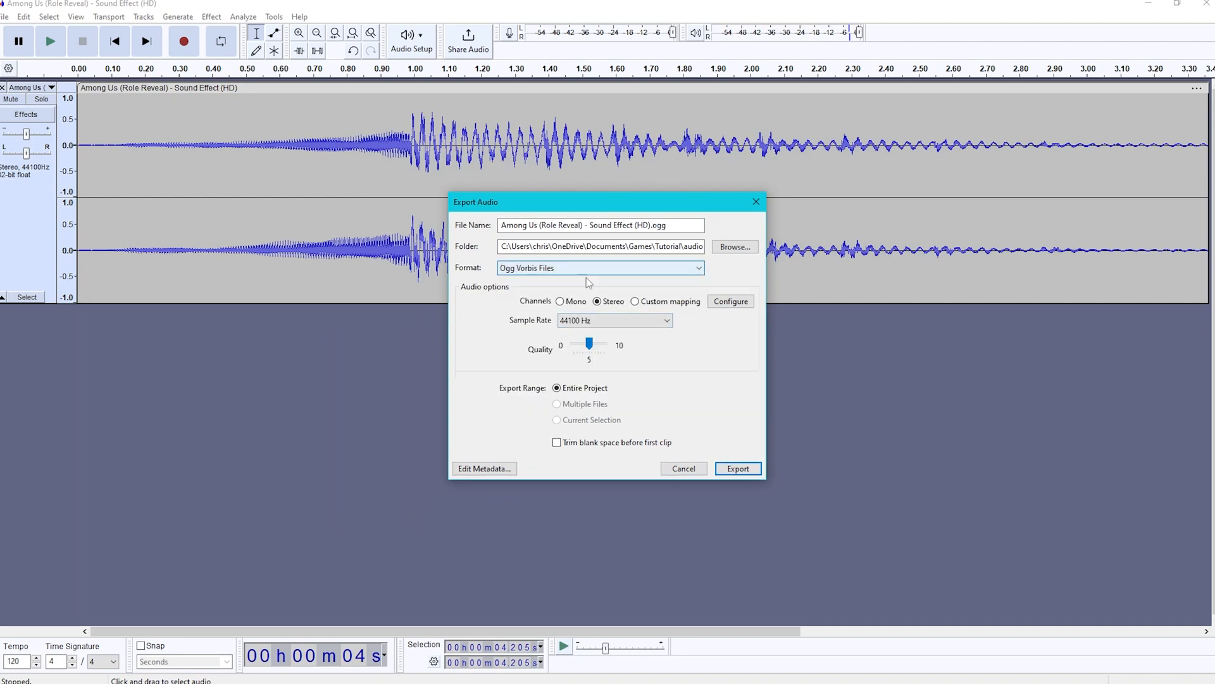
left_click(597, 246)
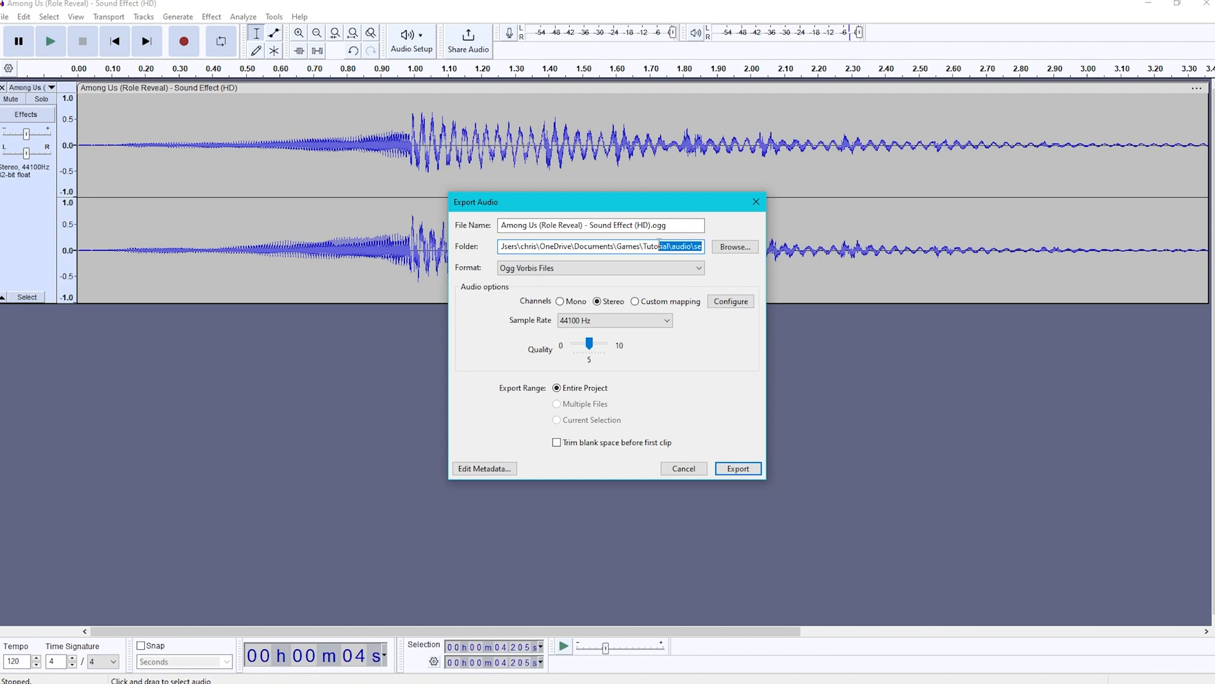
left_click(736, 469)
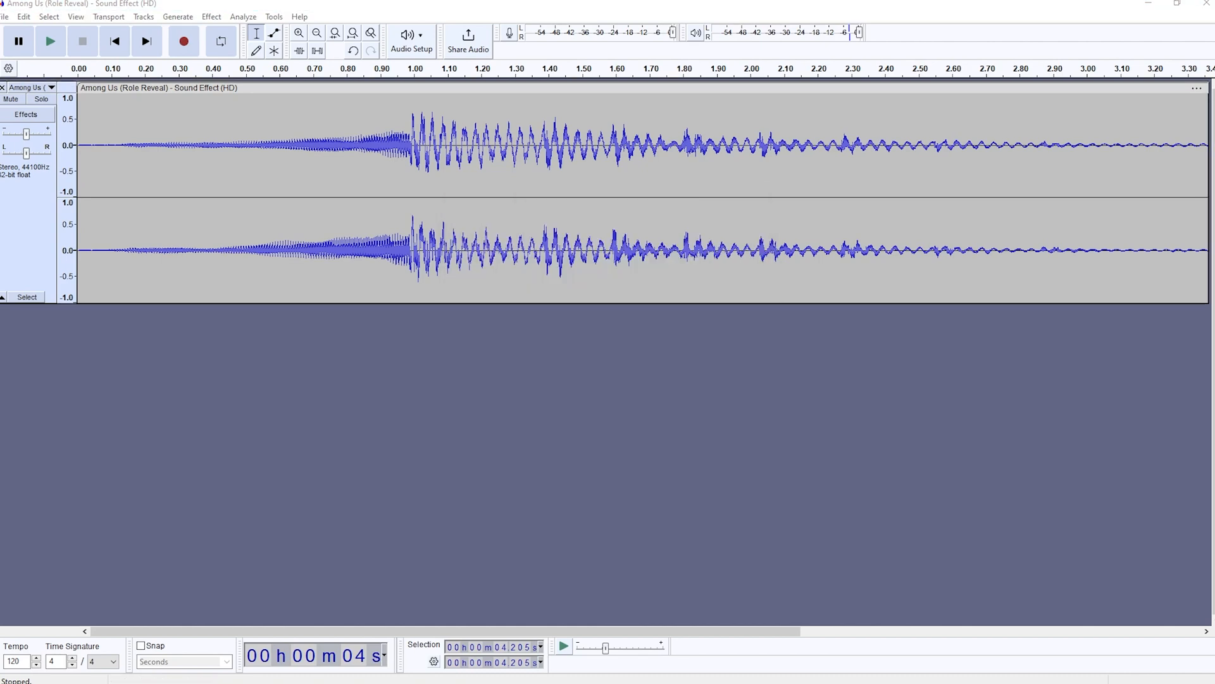